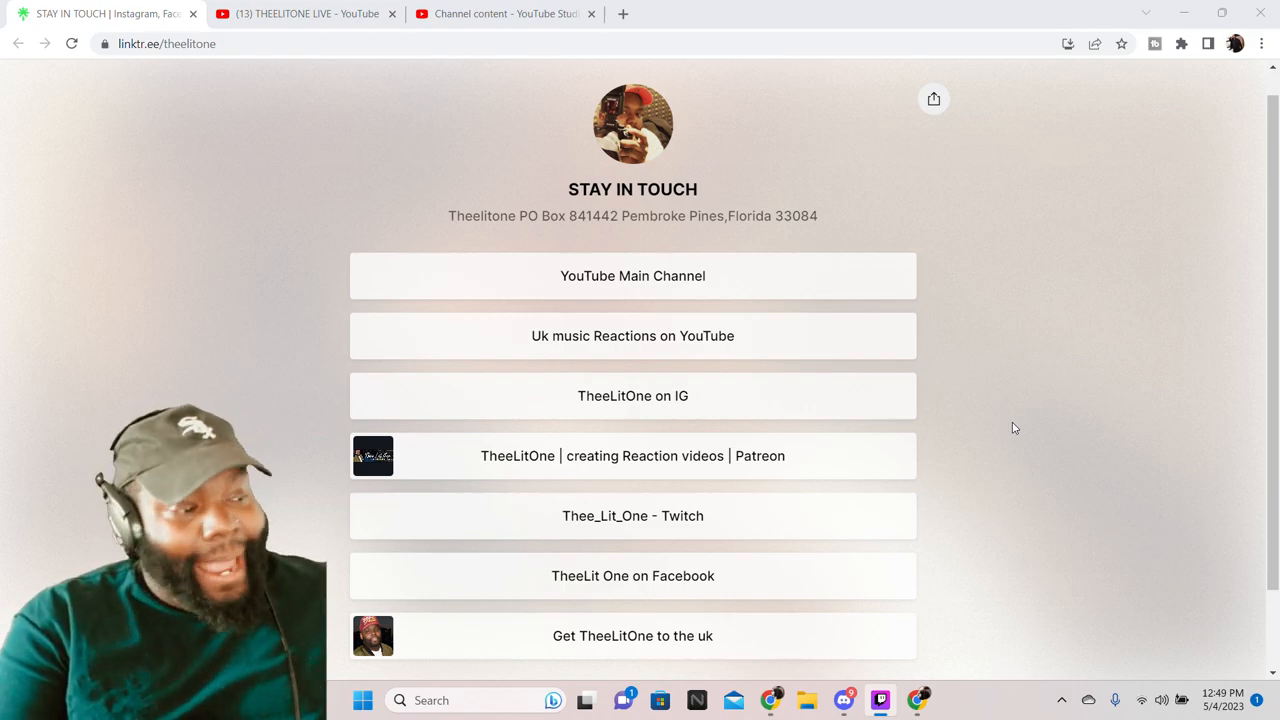
{"action": "mouse_move", "coordinate": [744, 444]}
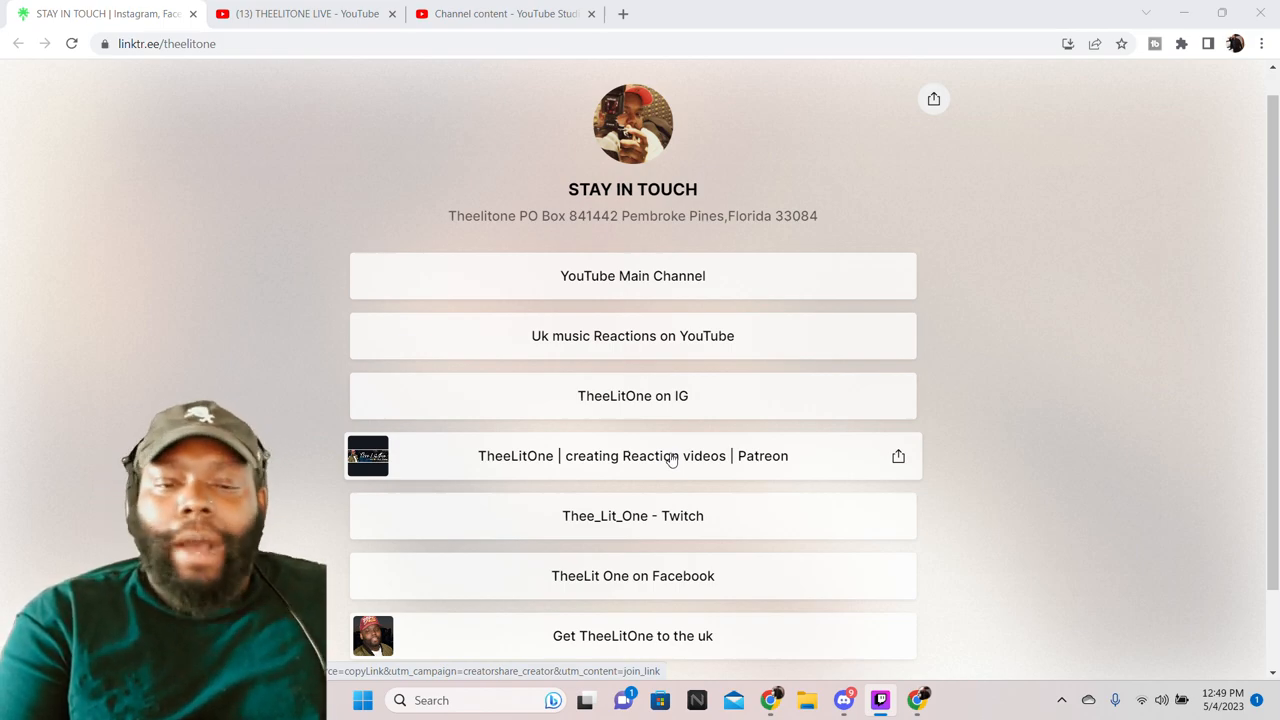
{"action": "mouse_move", "coordinate": [604, 256]}
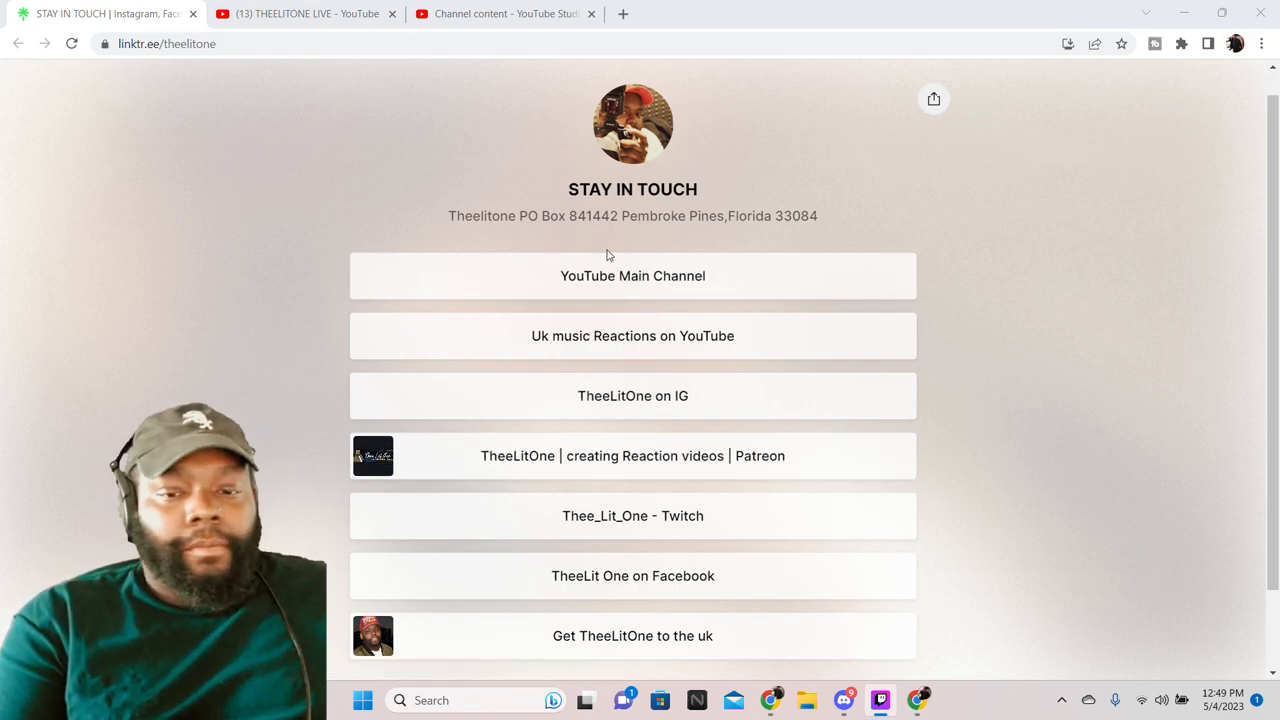
{"action": "mouse_move", "coordinate": [690, 470]}
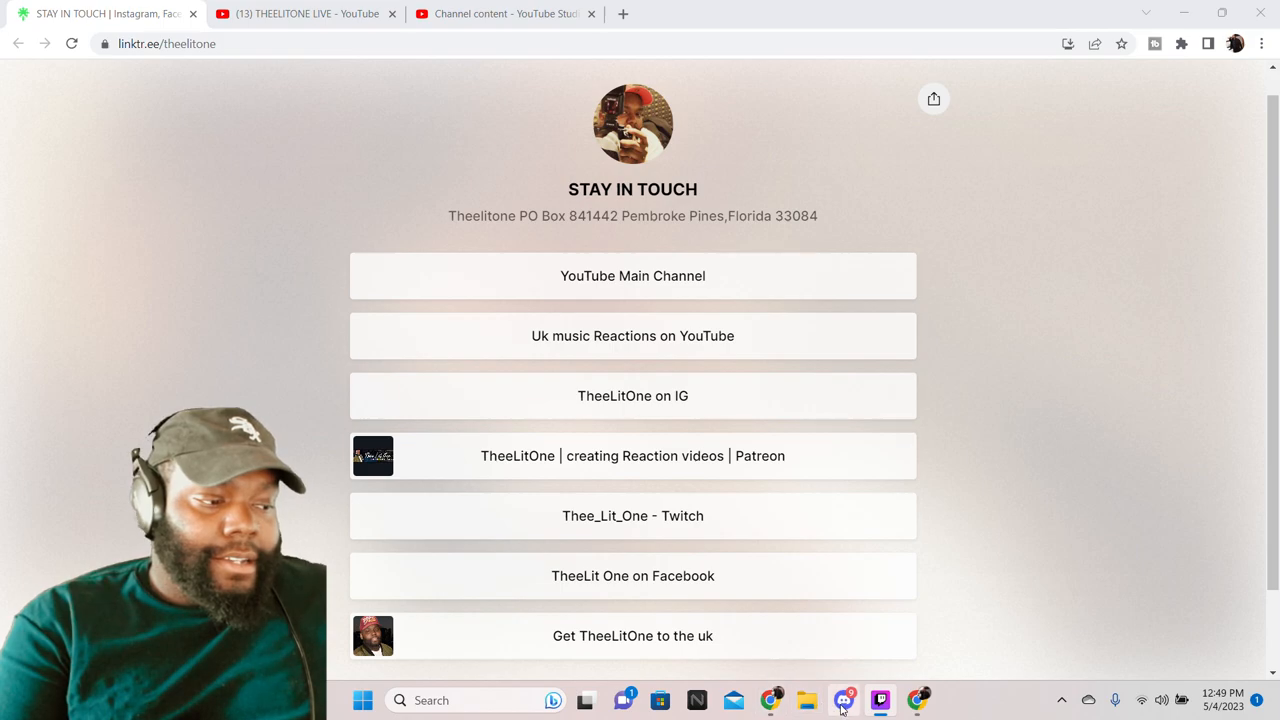
{"action": "left_click", "coordinate": [880, 700]}
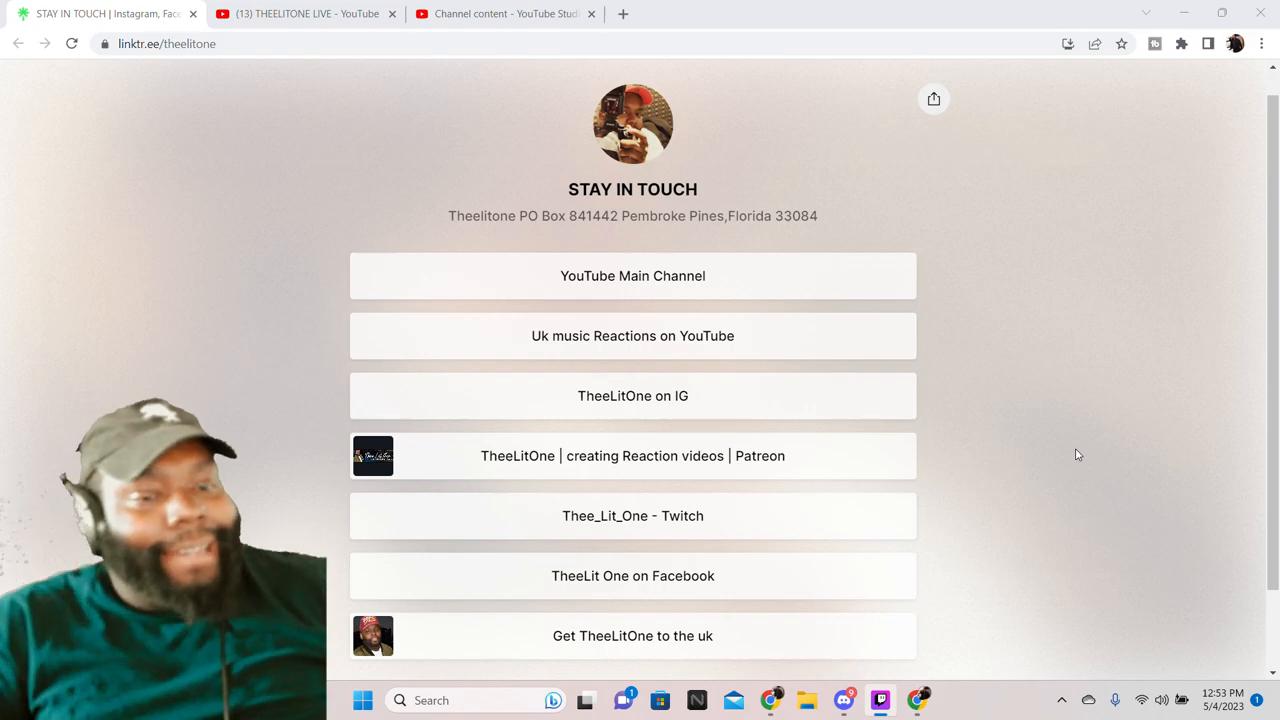
{"action": "mouse_move", "coordinate": [618, 320]}
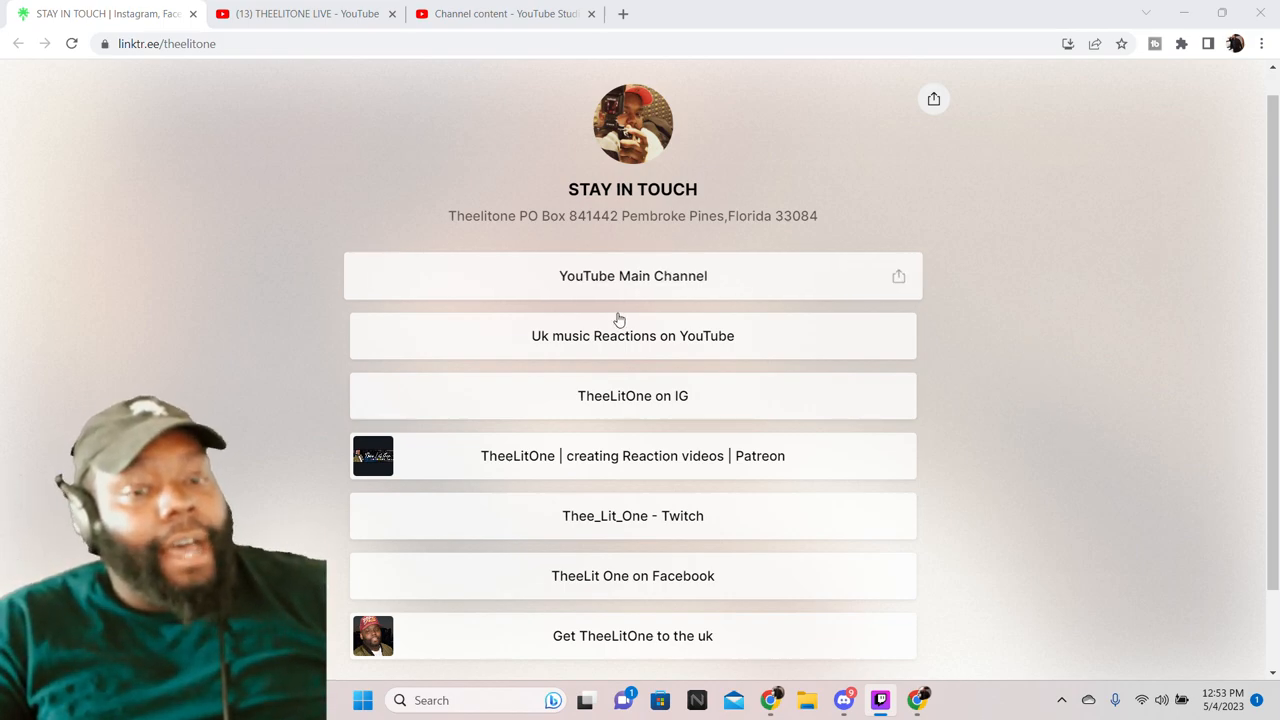